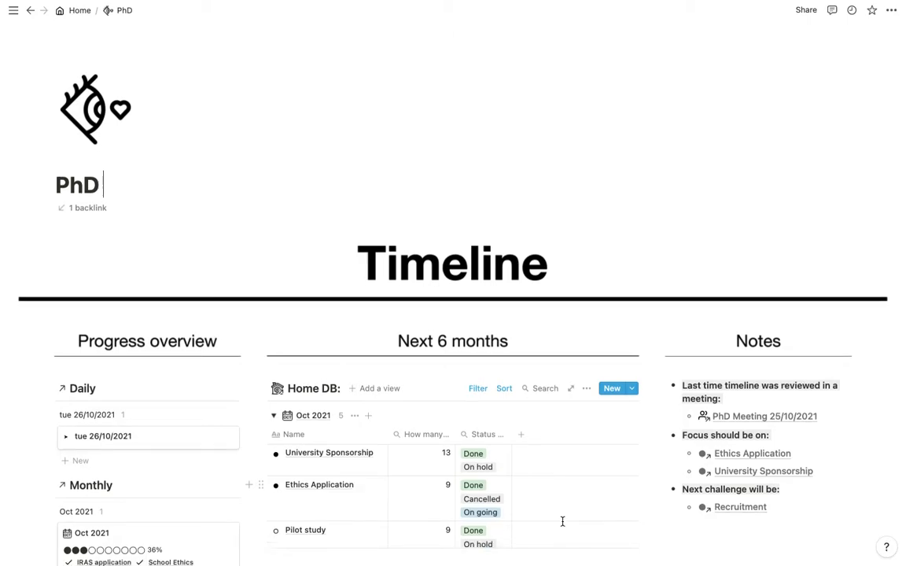
Scroll down through the PhD page past the progress overview, project database and notes sections
scroll(down, 3)
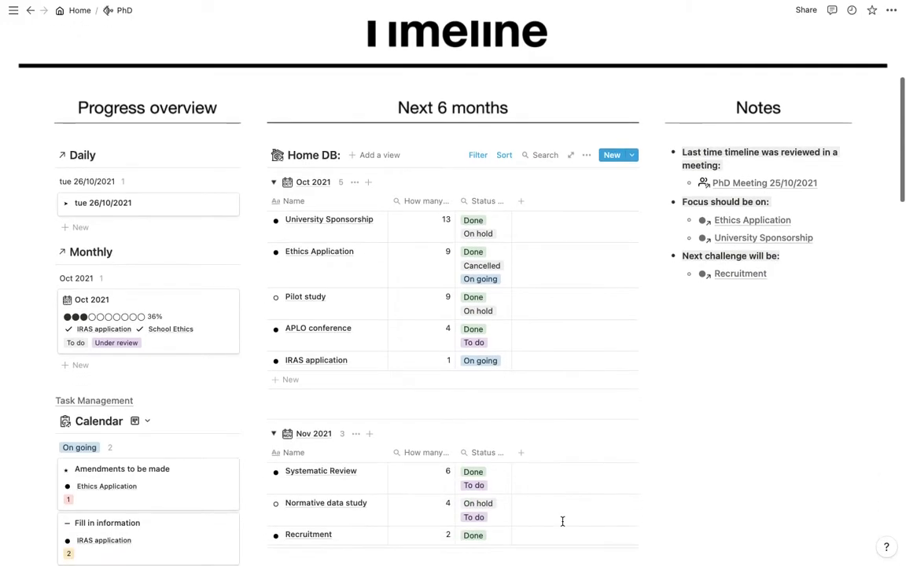
scroll(down, 3)
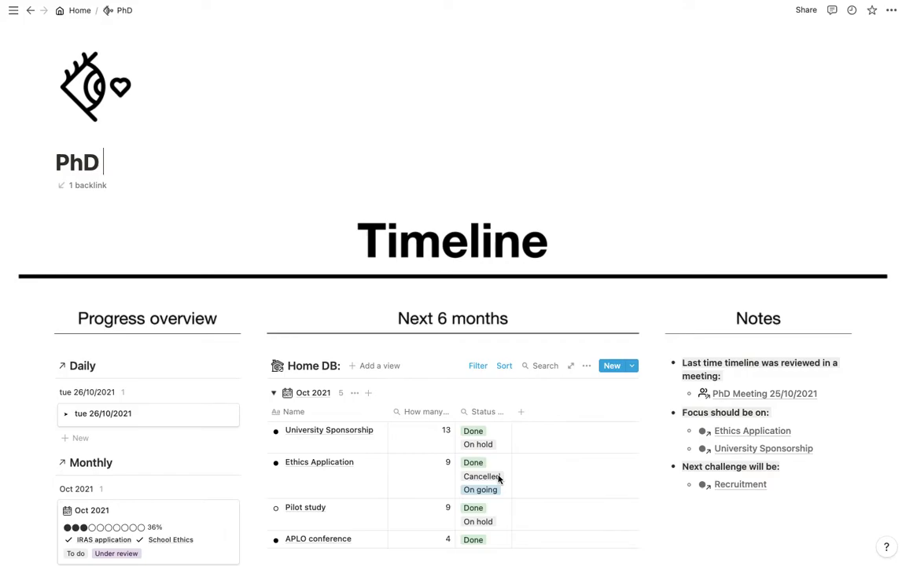
scroll(down, 3)
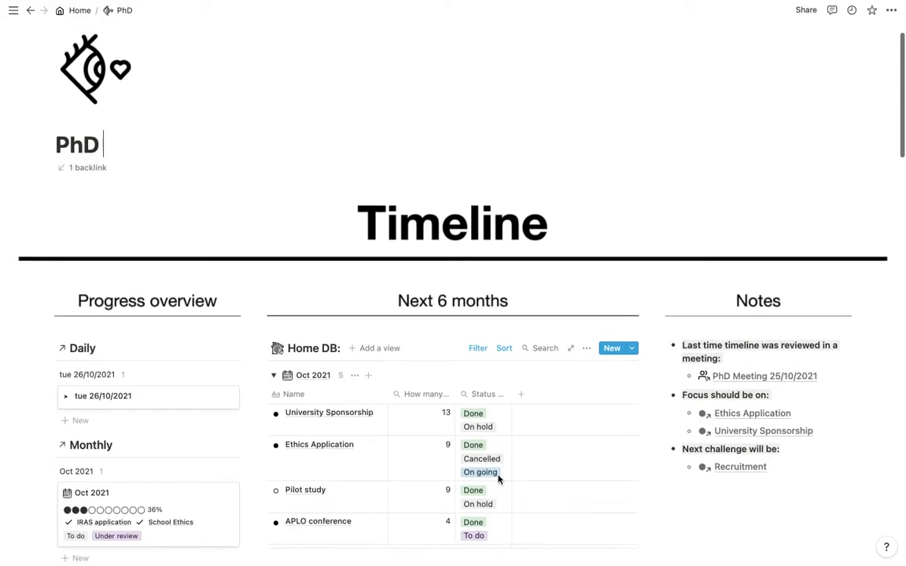
scroll(down, 3)
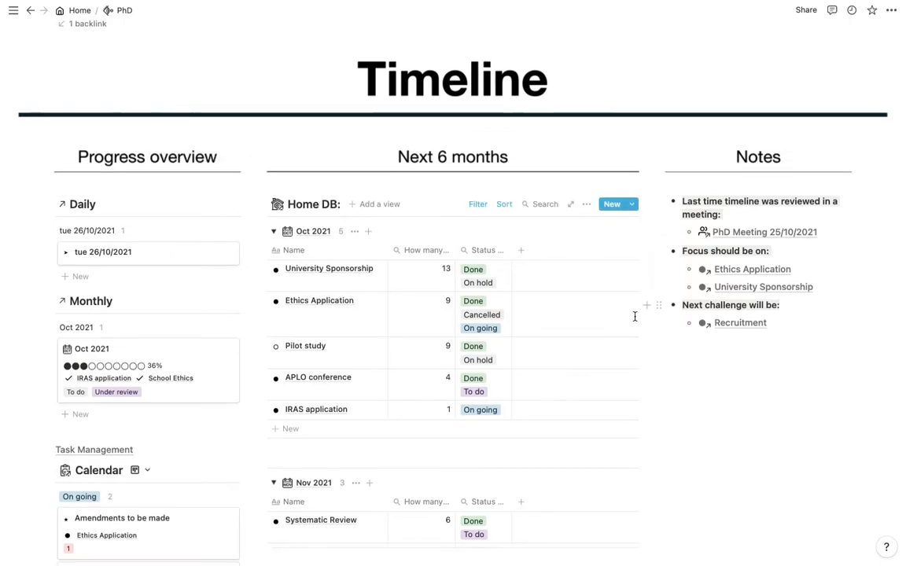
scroll(down, 3)
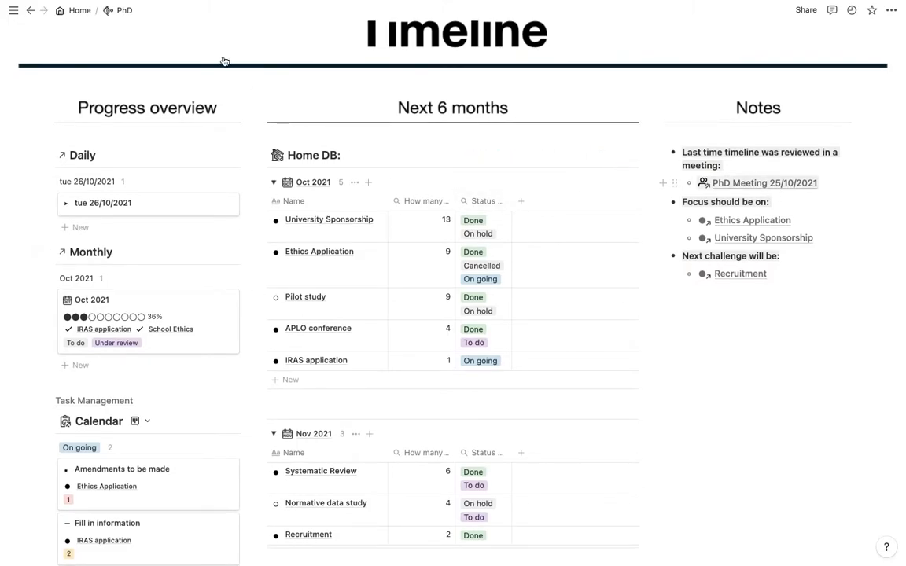
scroll(down, 3)
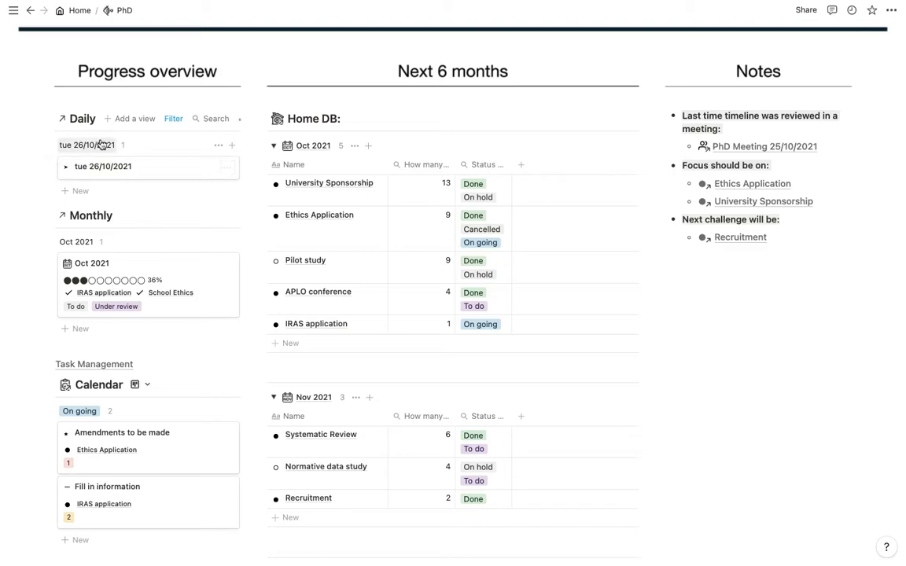
mouse_move(129, 190)
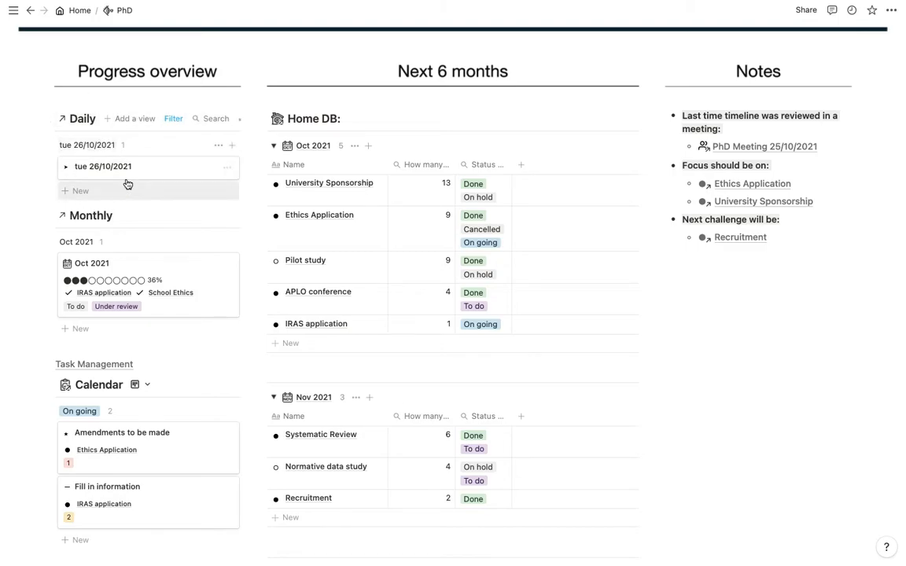
mouse_move(66, 154)
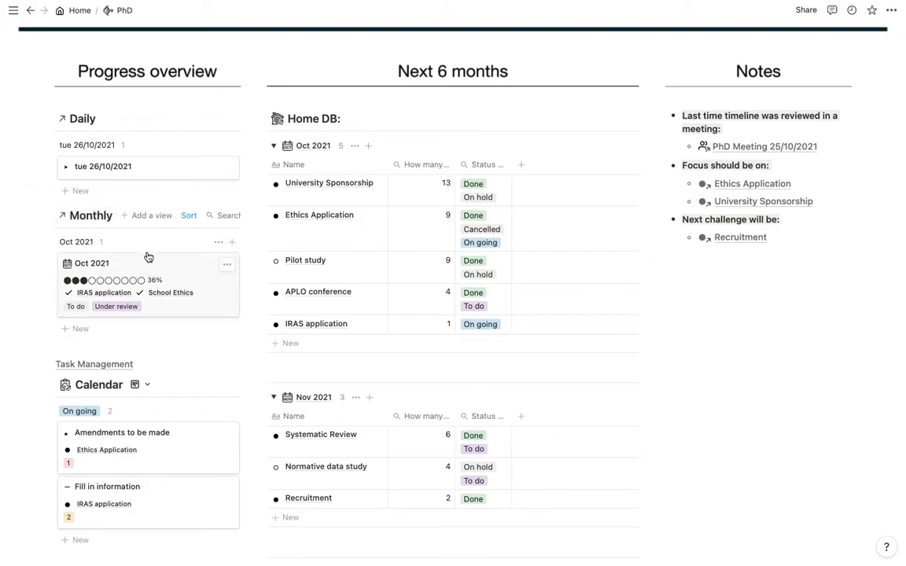
mouse_move(162, 277)
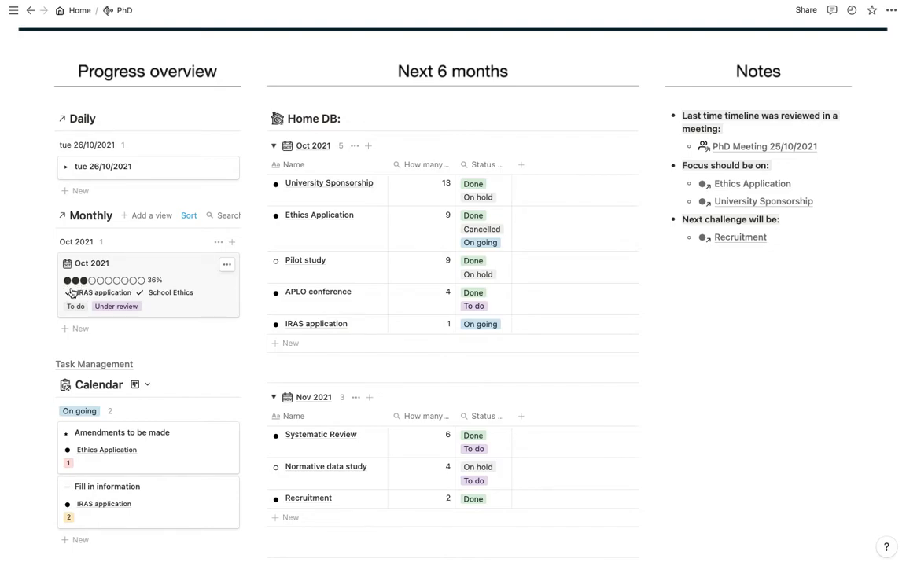
click(67, 293)
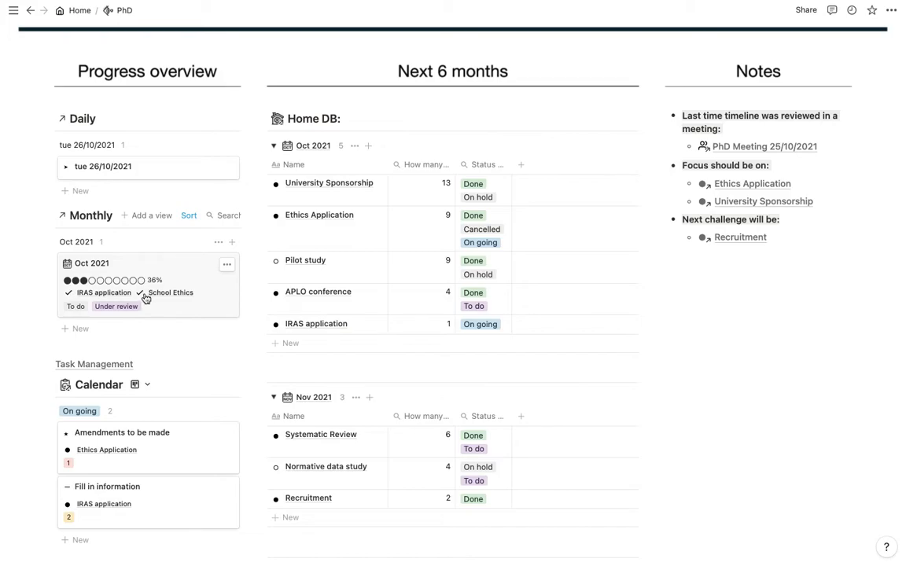
mouse_move(145, 297)
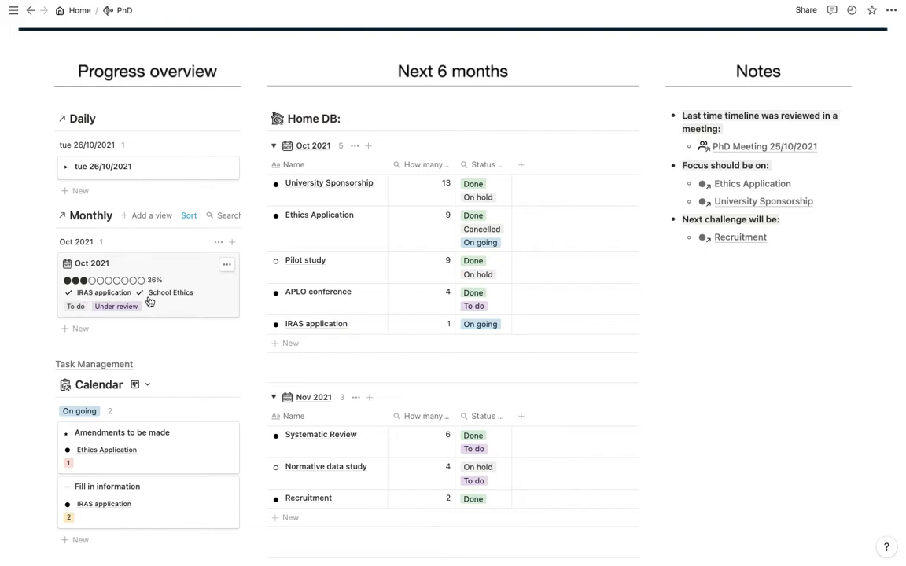
mouse_move(174, 291)
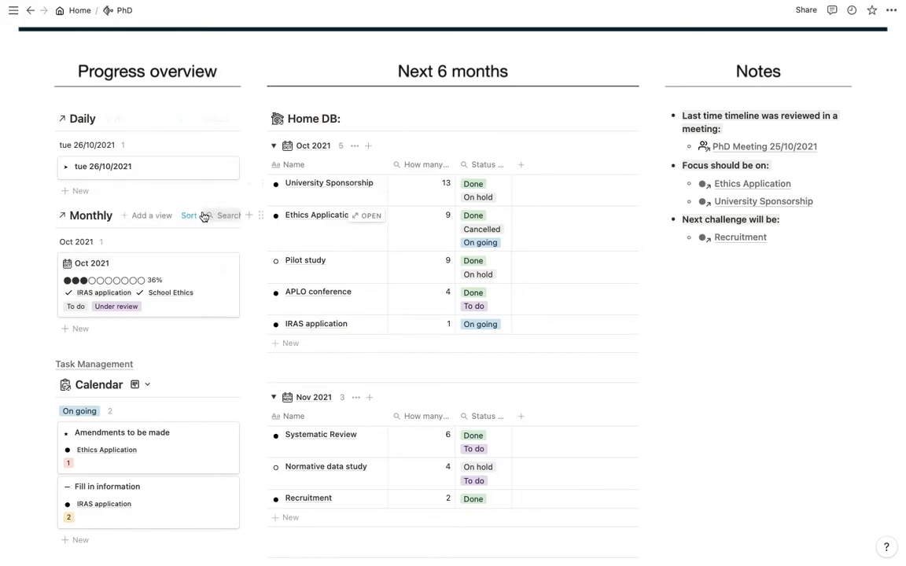
scroll(down, 3)
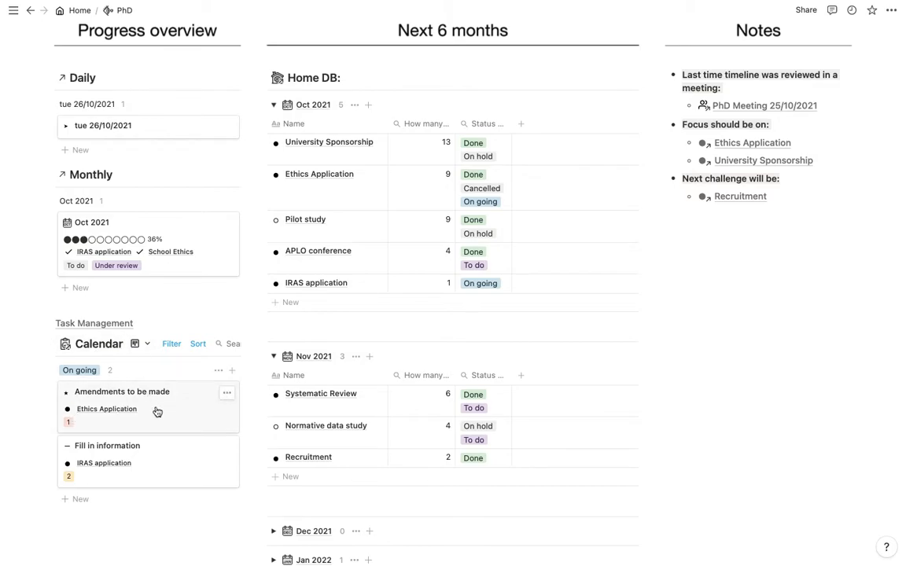
mouse_move(141, 392)
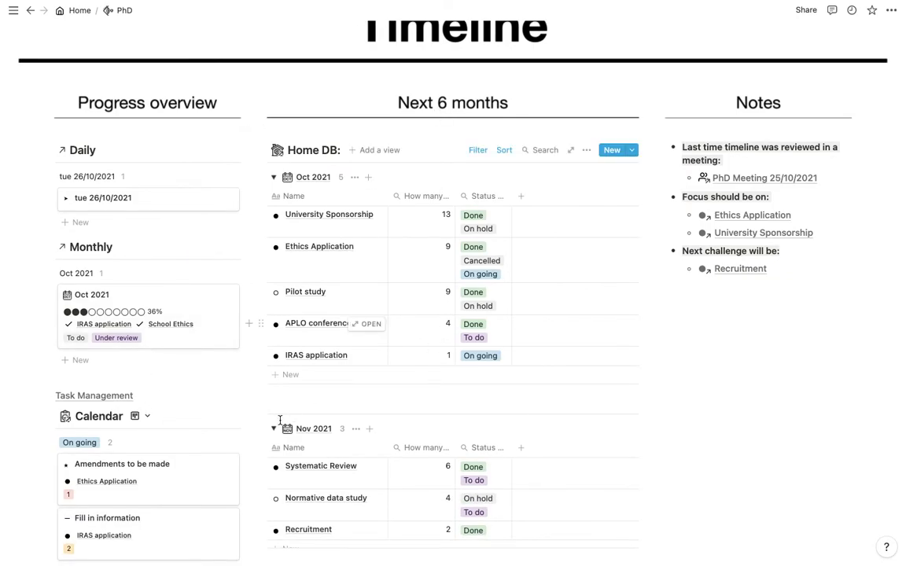
scroll(down, 3)
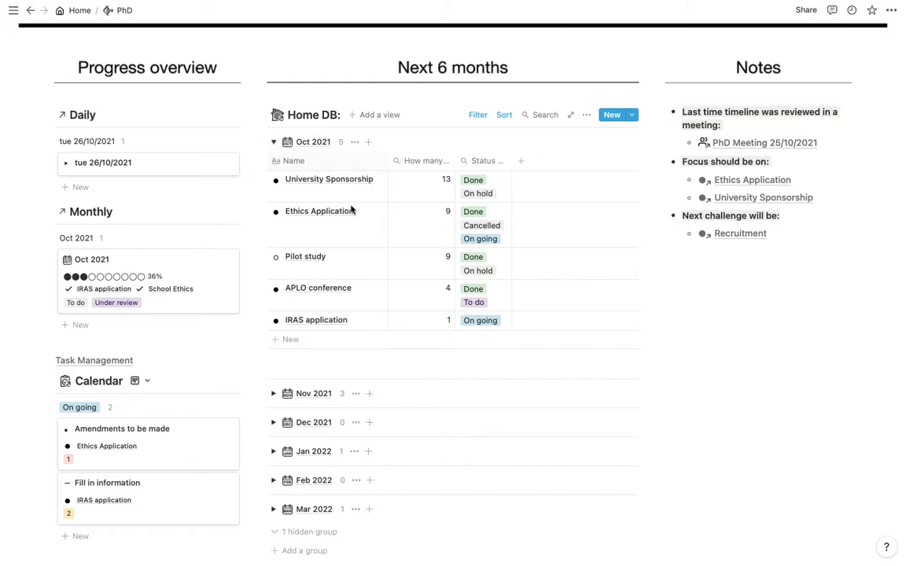
scroll(down, 3)
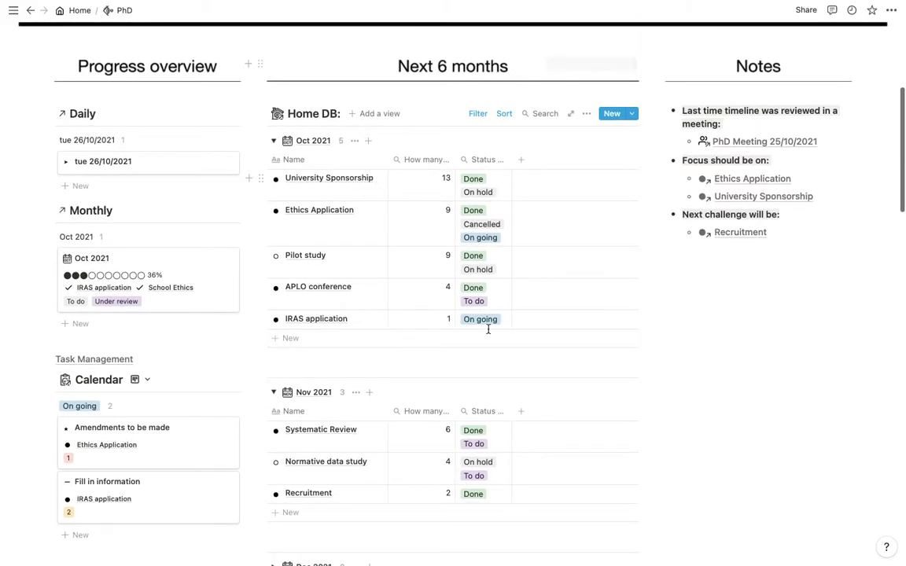
scroll(down, 3)
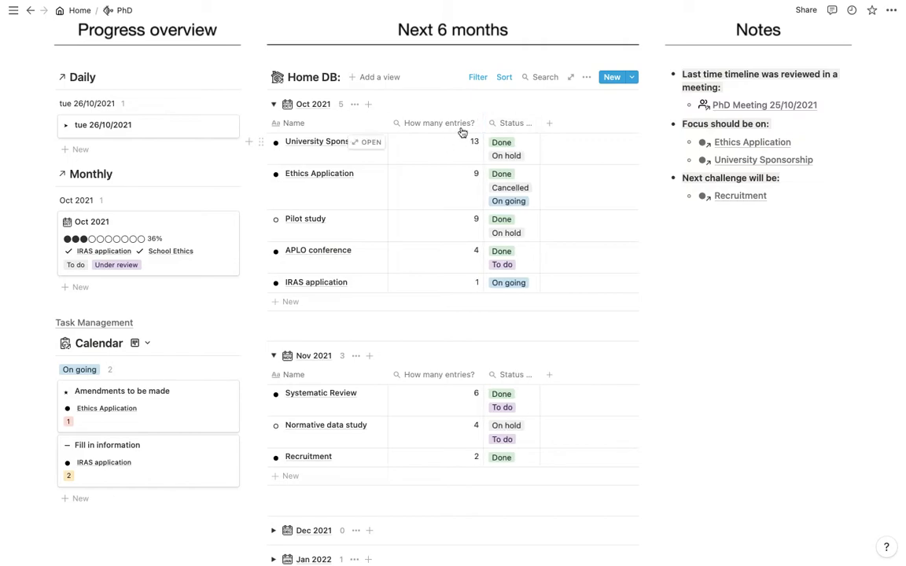
mouse_move(321, 202)
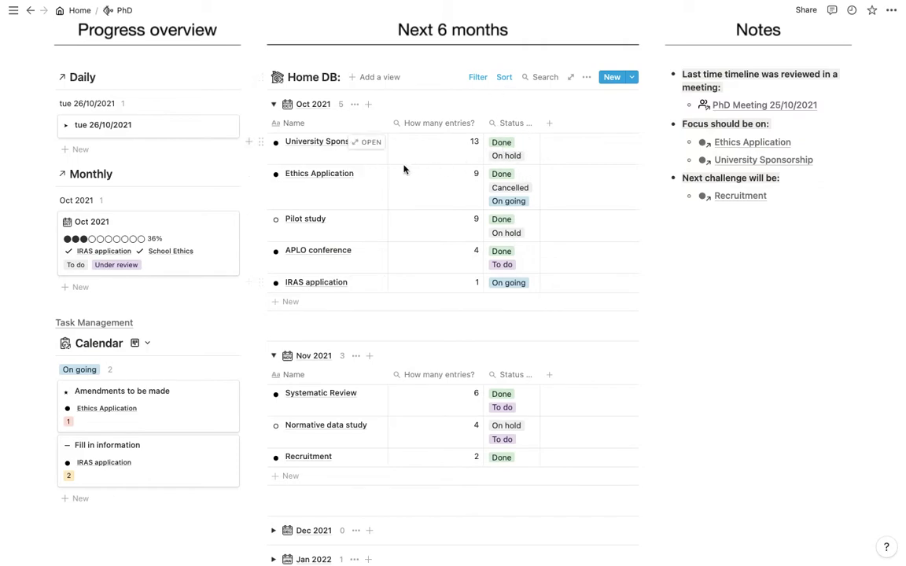
mouse_move(489, 148)
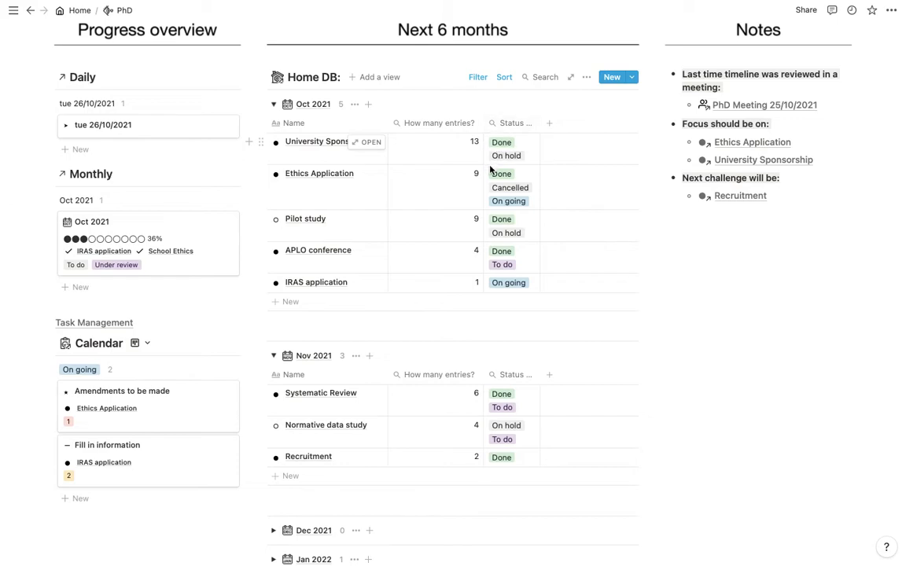
mouse_move(500, 160)
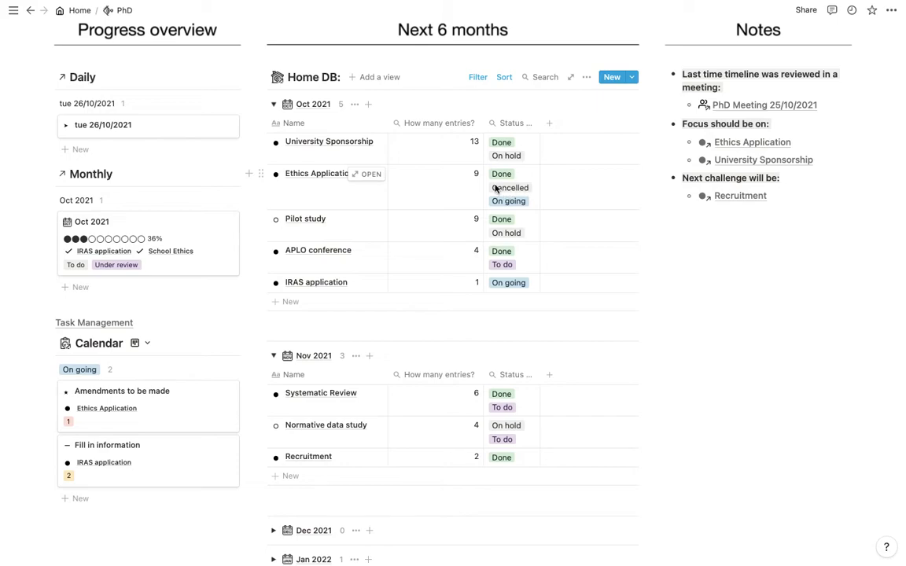
mouse_move(512, 208)
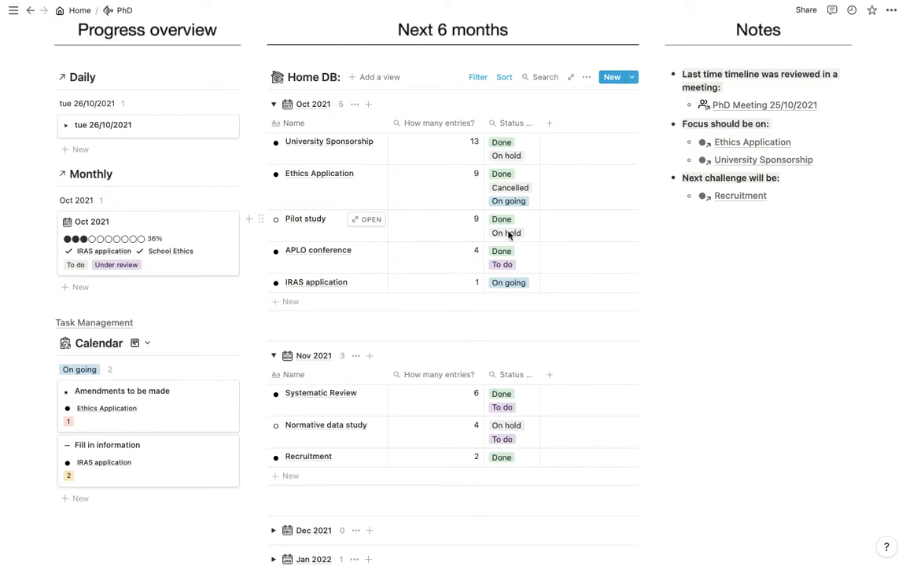
mouse_move(493, 250)
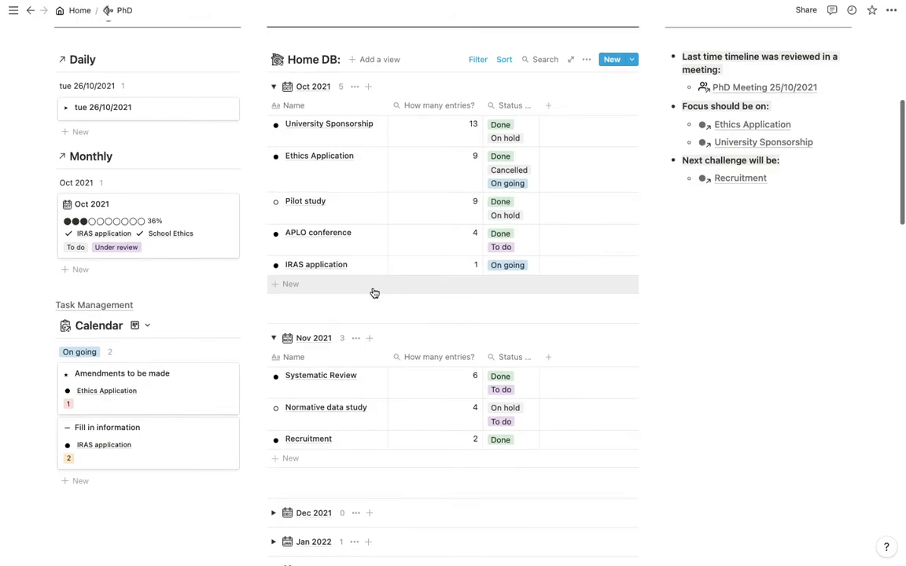
scroll(down, 3)
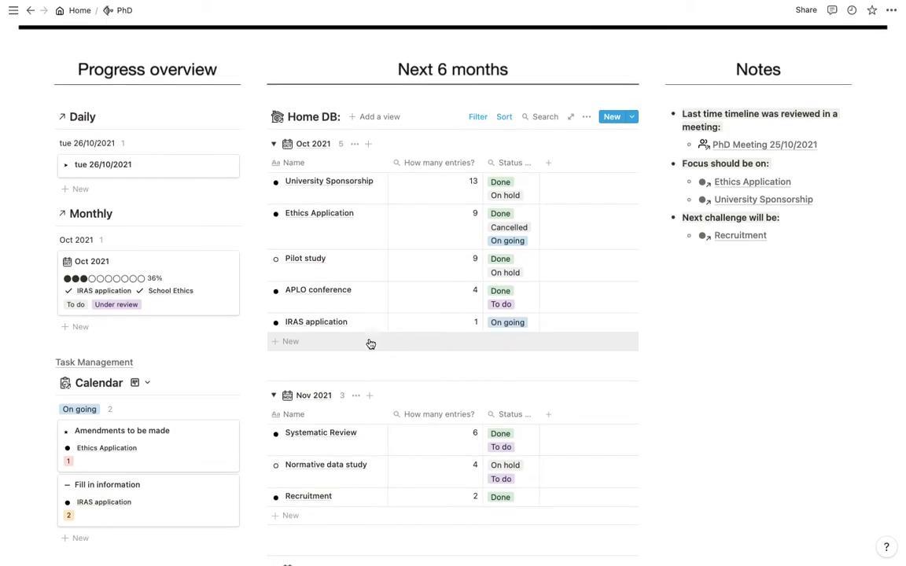
scroll(down, 3)
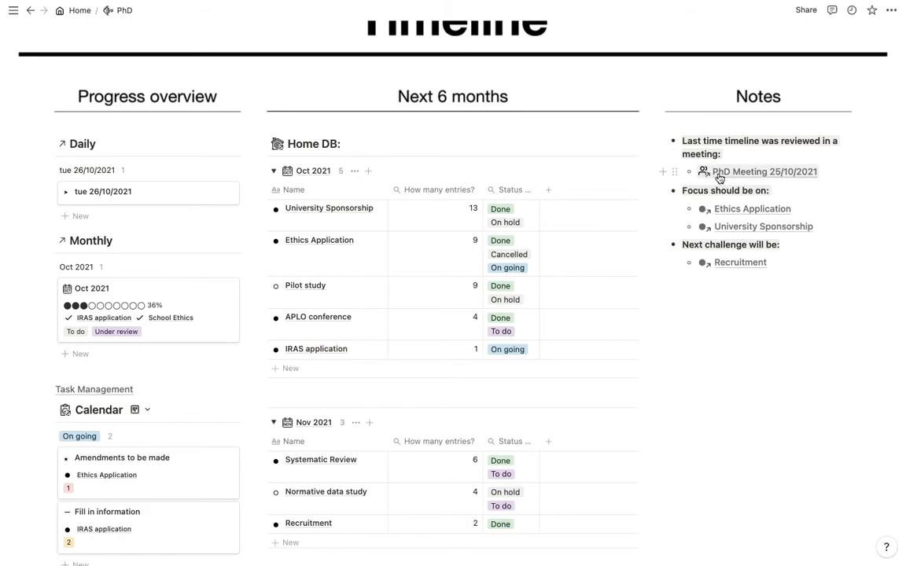
mouse_move(768, 179)
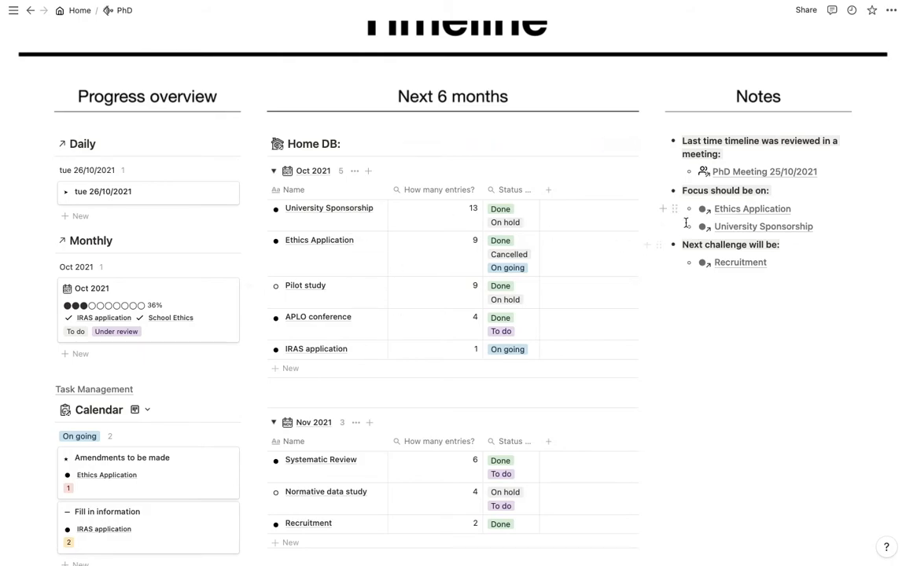
mouse_move(736, 228)
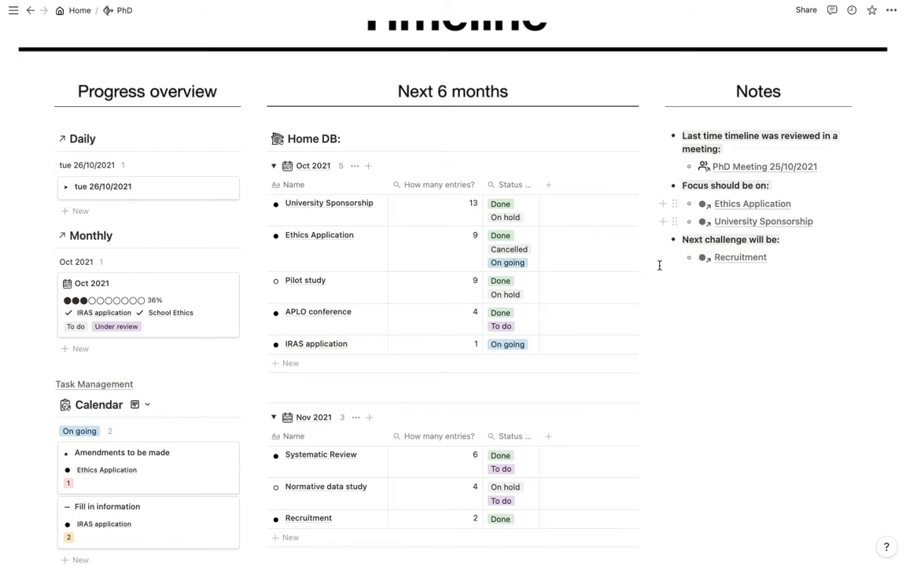
View the Gantt chart image enlarged, then close it to return to the Notes section
scroll(down, 3)
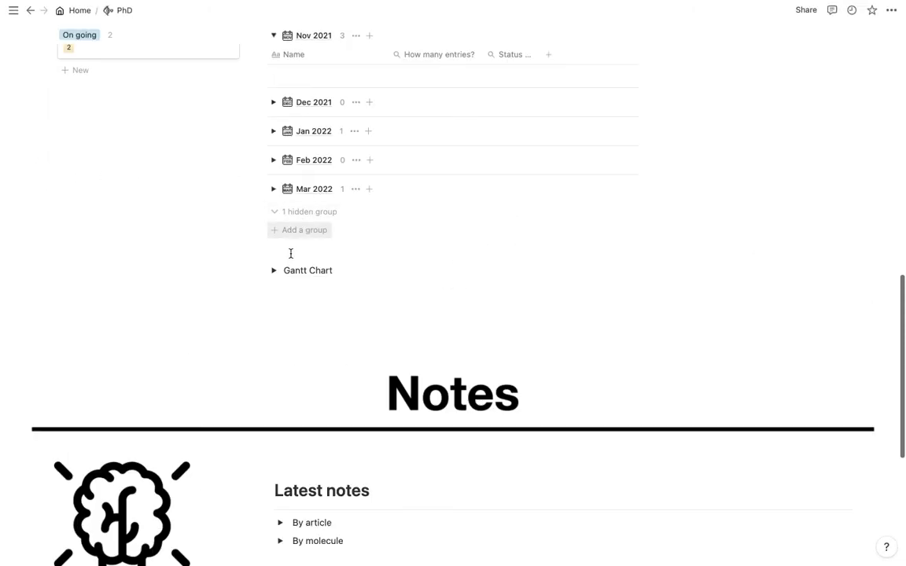
click(274, 270)
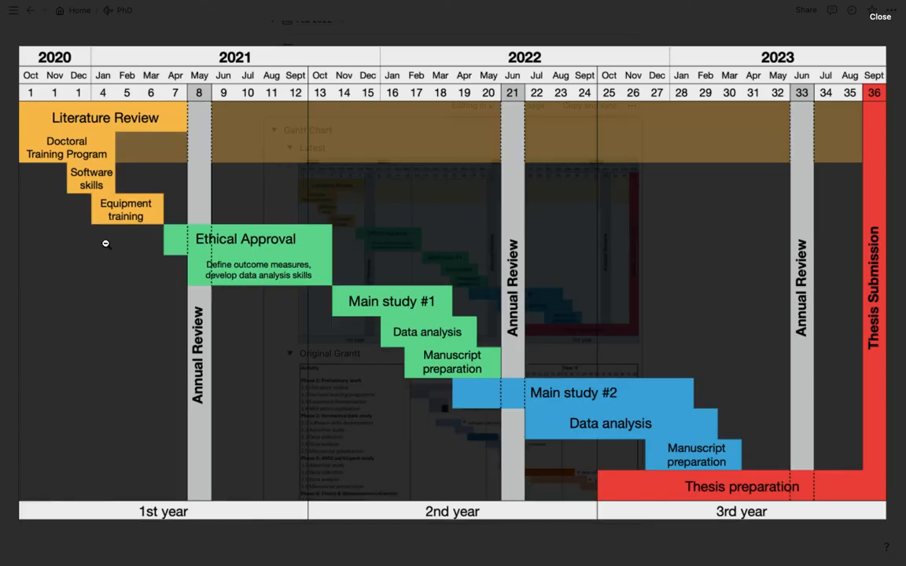
click(881, 15)
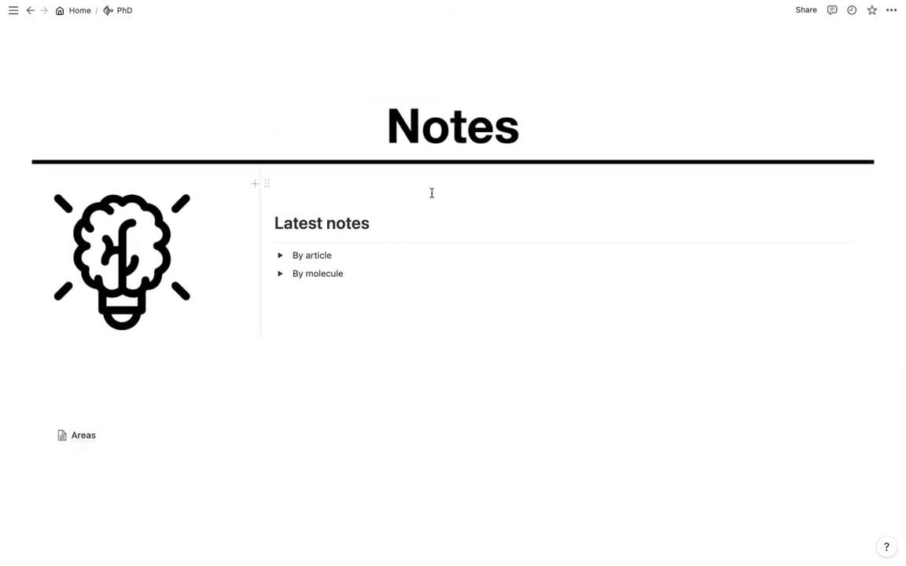
mouse_move(288, 273)
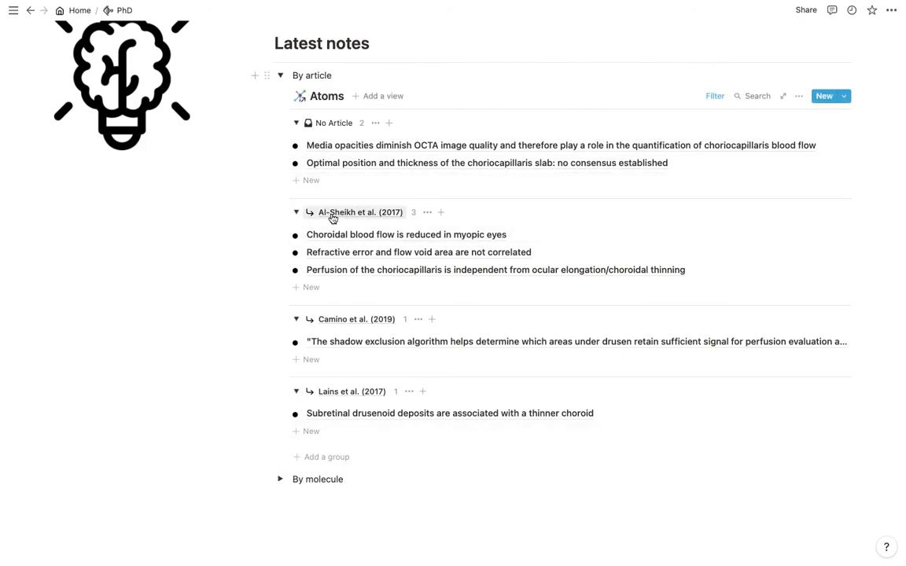
click(280, 75)
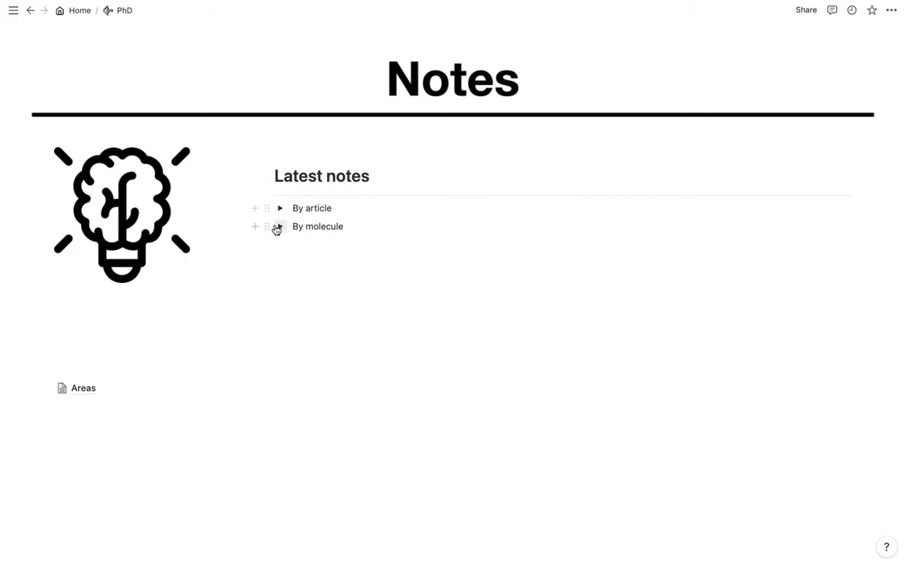
click(280, 227)
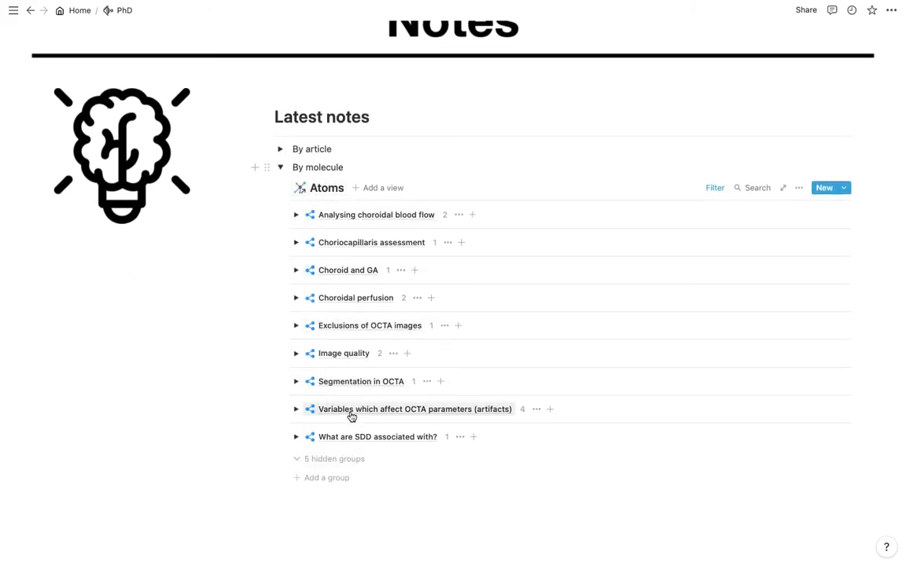
mouse_move(359, 280)
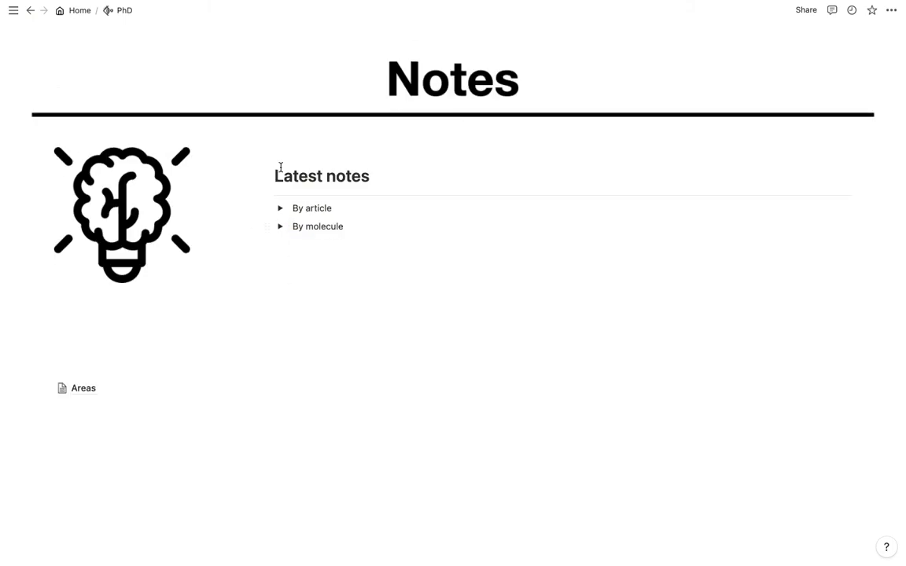
scroll(down, 3)
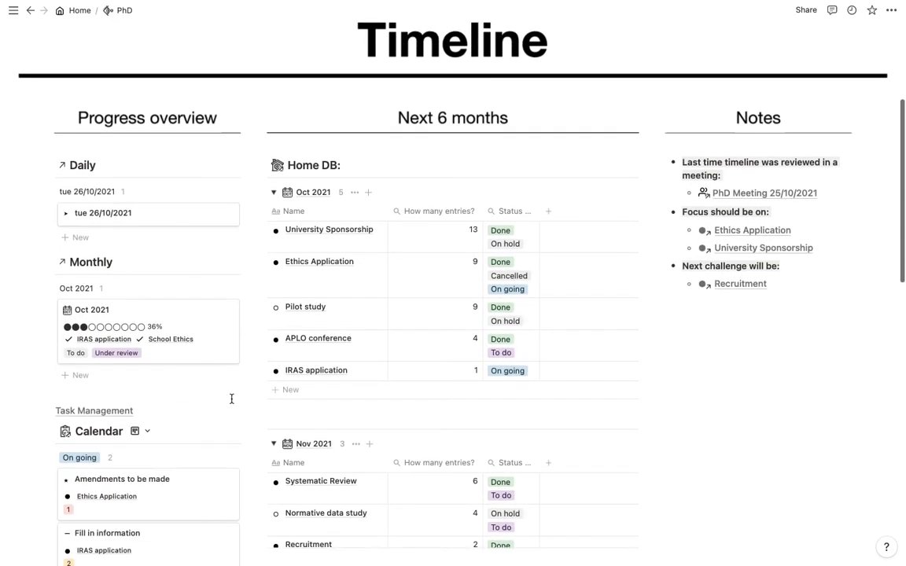
Scroll back to the top of the PhD page showing its title and Timeline banner
scroll(down, 3)
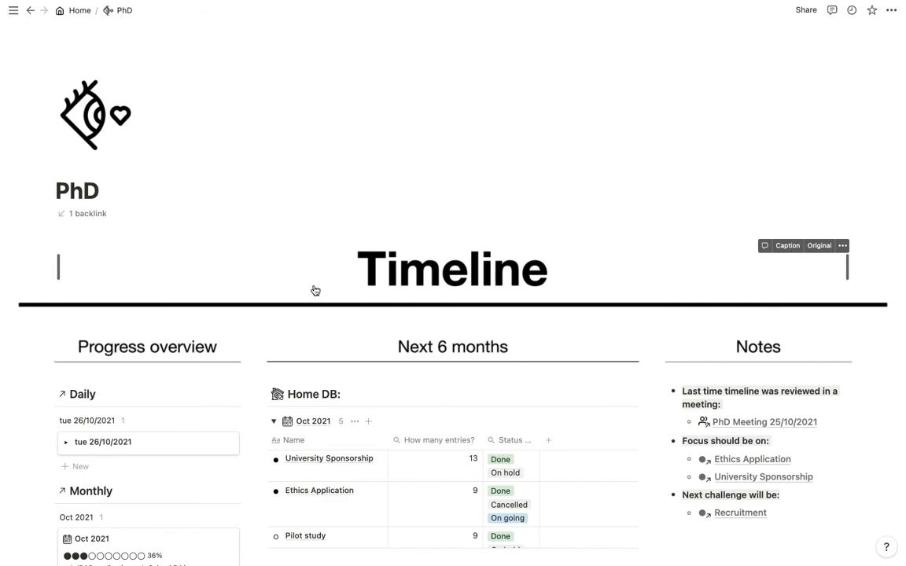
mouse_move(356, 208)
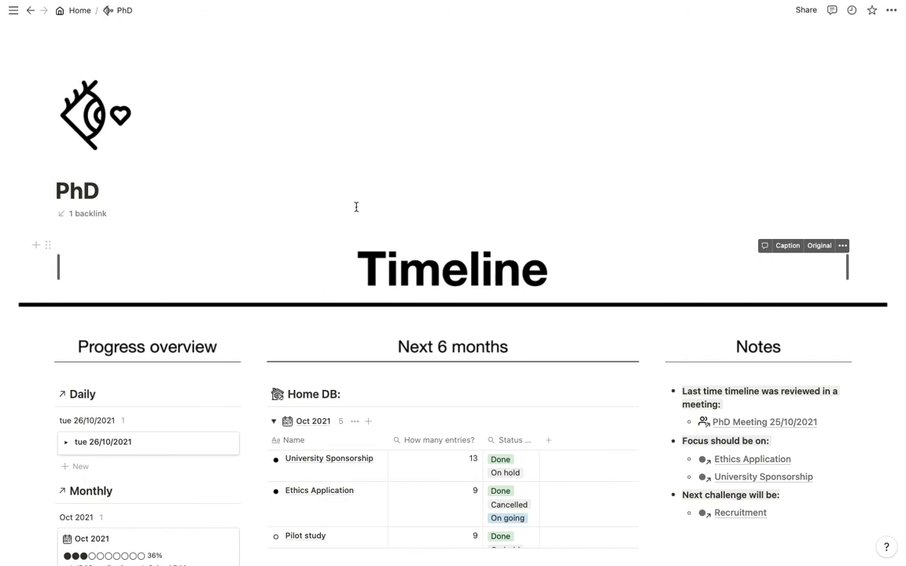